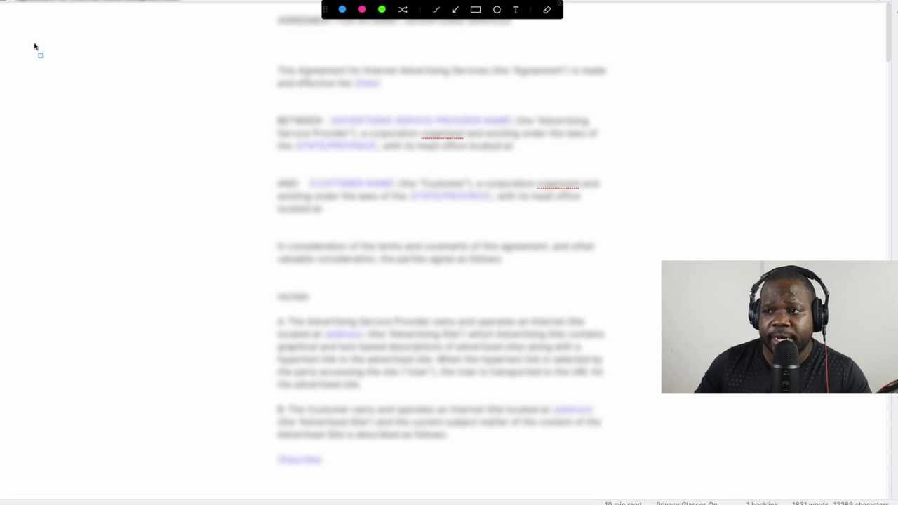
# Draw a tall blue frame holding a pink top, green middle, and pink bottom box
pyautogui.moveTo(40, 55); pyautogui.dragTo(257, 395)
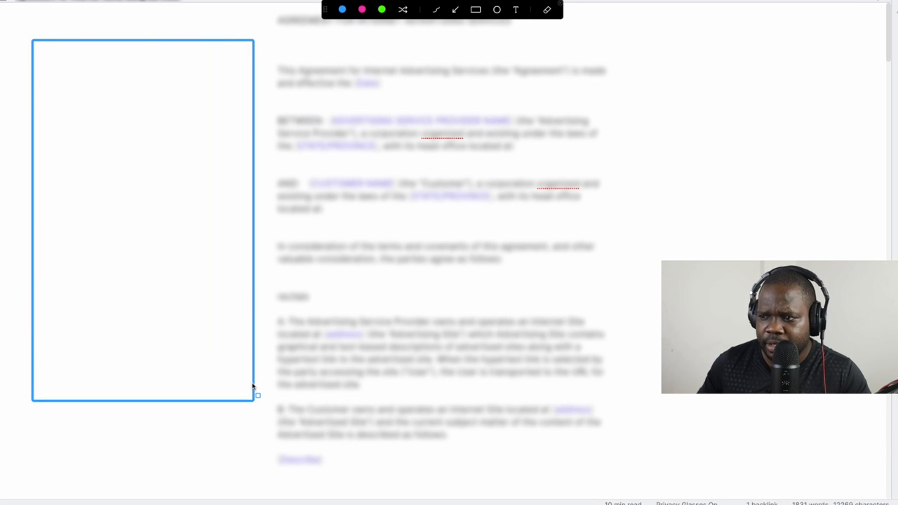
pyautogui.moveTo(69, 63)
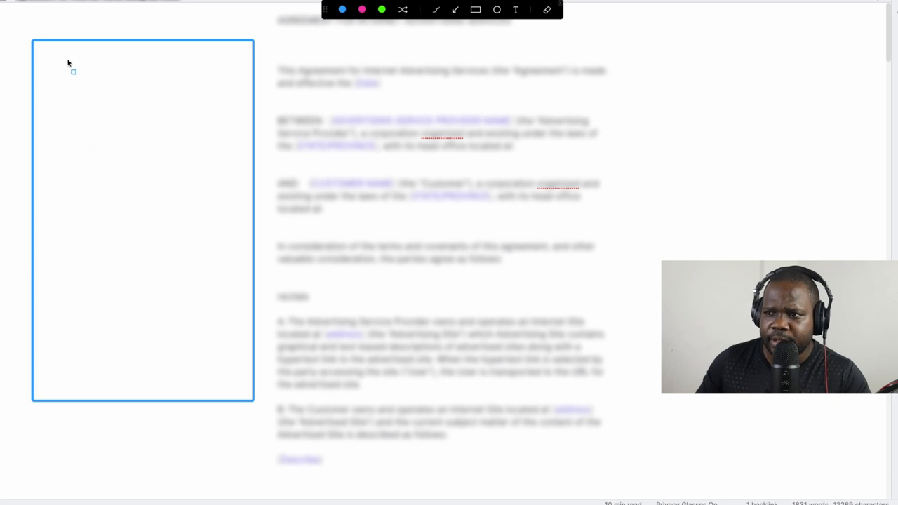
pyautogui.moveTo(70, 70); pyautogui.dragTo(181, 107)
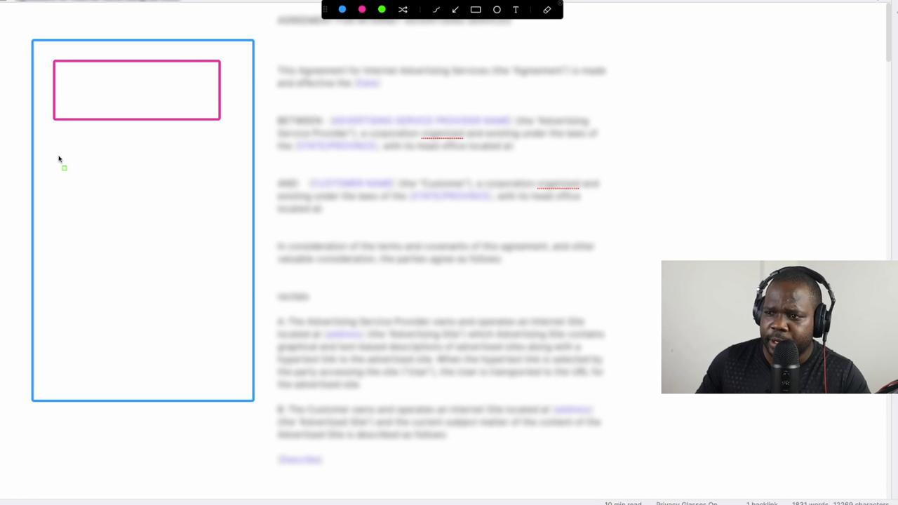
pyautogui.moveTo(60, 156); pyautogui.dragTo(215, 322)
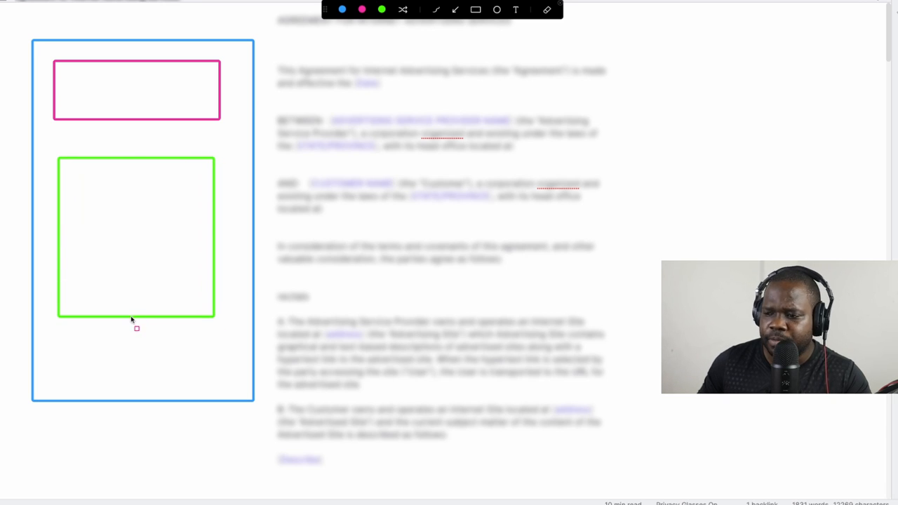
pyautogui.moveTo(137, 328); pyautogui.dragTo(219, 384)
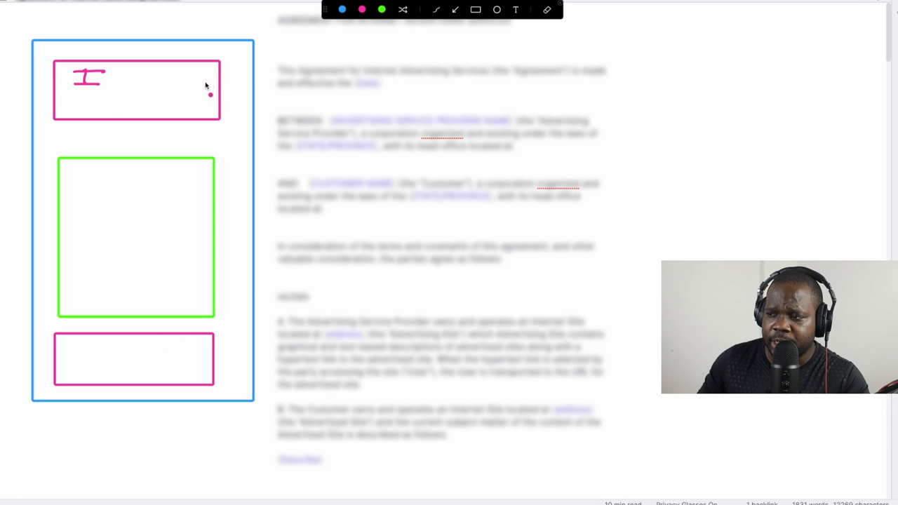
# Draw a pink connector from the top box down to the bottom box, ending in an arrowhead
pyautogui.moveTo(211, 87); pyautogui.dragTo(214, 361)
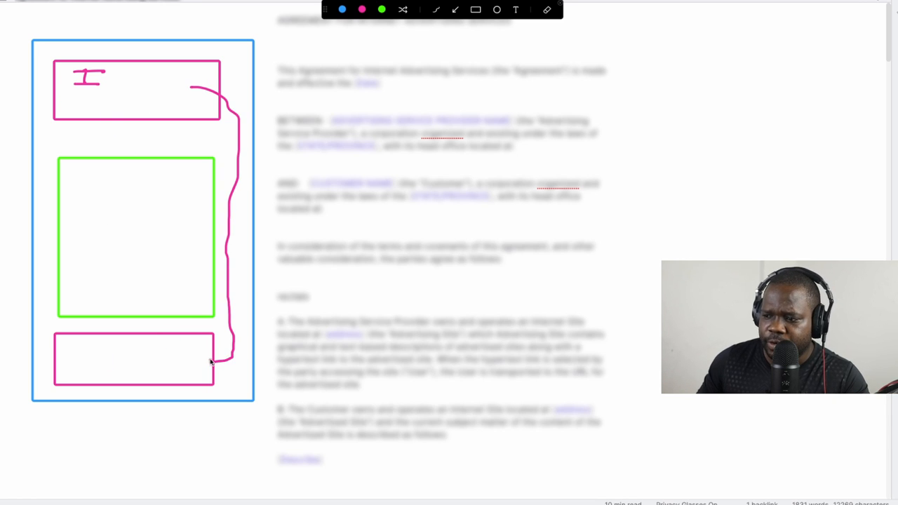
pyautogui.moveTo(211, 365); pyautogui.dragTo(162, 371)
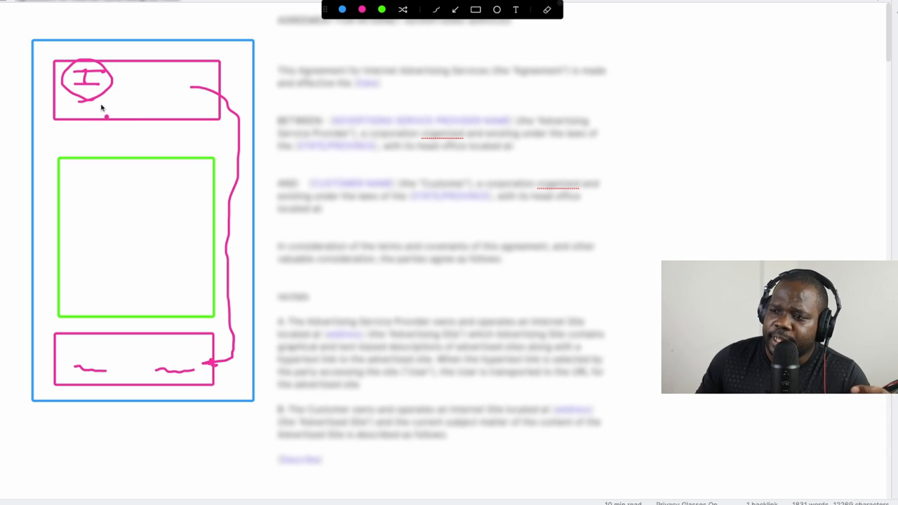
pyautogui.moveTo(121, 85)
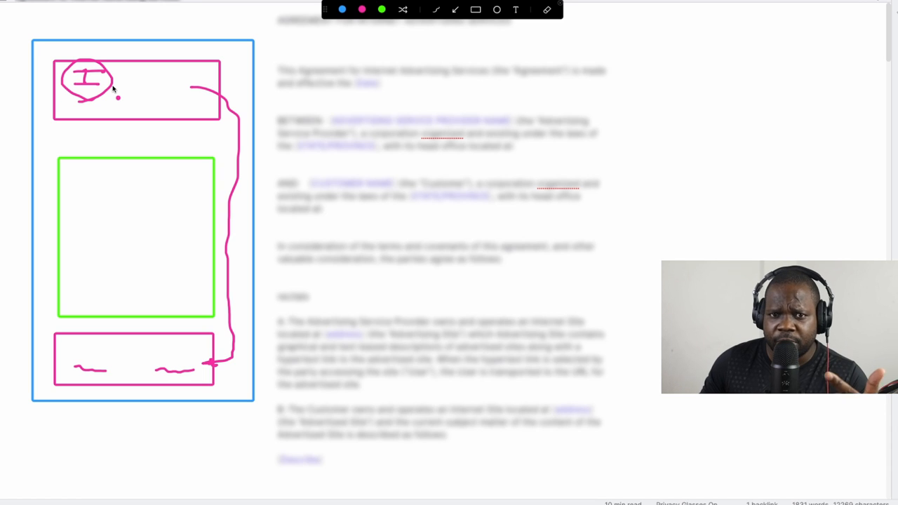
pyautogui.moveTo(105, 355)
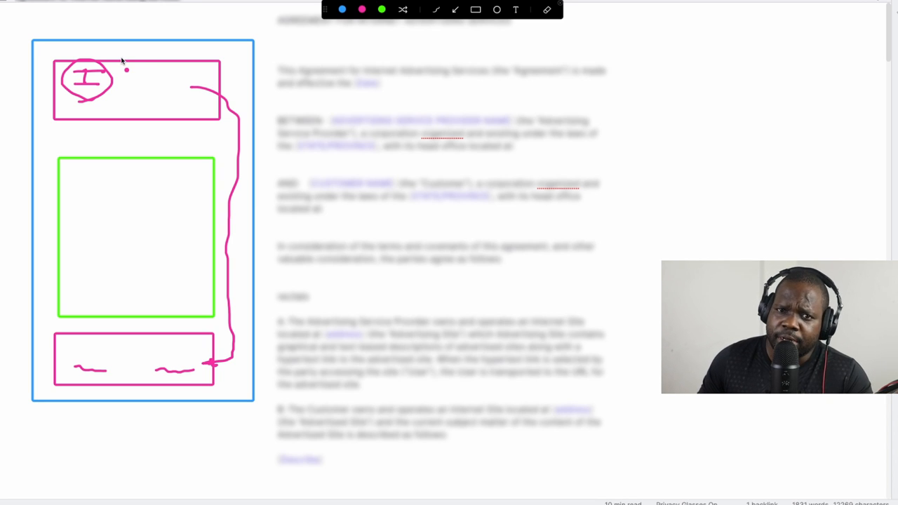
pyautogui.moveTo(112, 114)
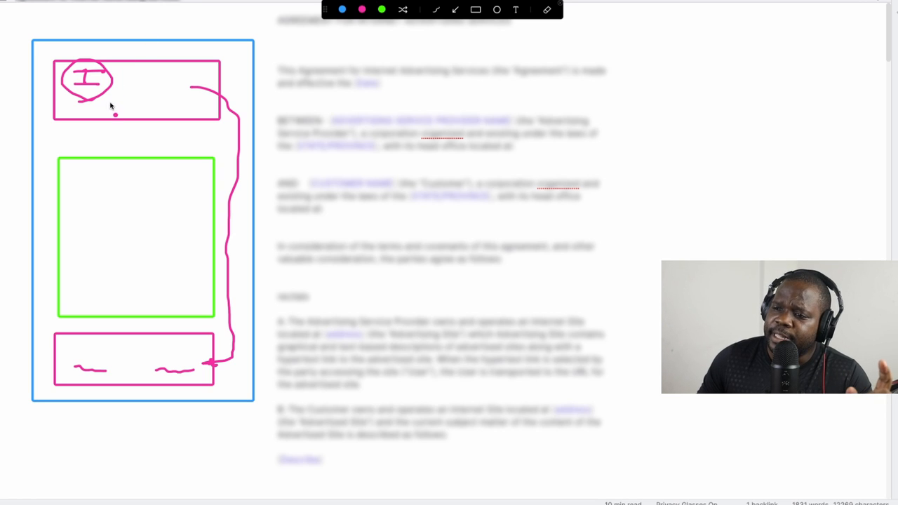
pyautogui.moveTo(56, 83)
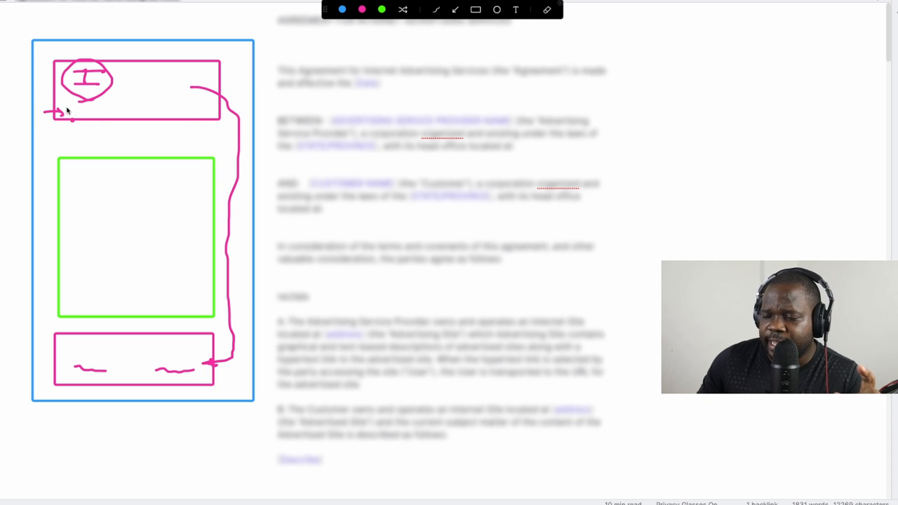
# Draw a pink loop under the top box that ends in an arrowhead inside it
pyautogui.moveTo(52, 113); pyautogui.dragTo(203, 129)
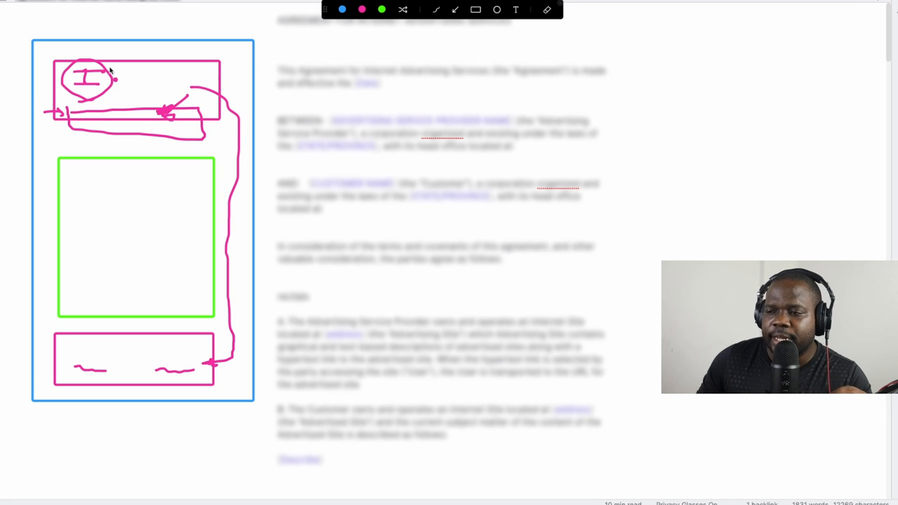
pyautogui.moveTo(135, 128)
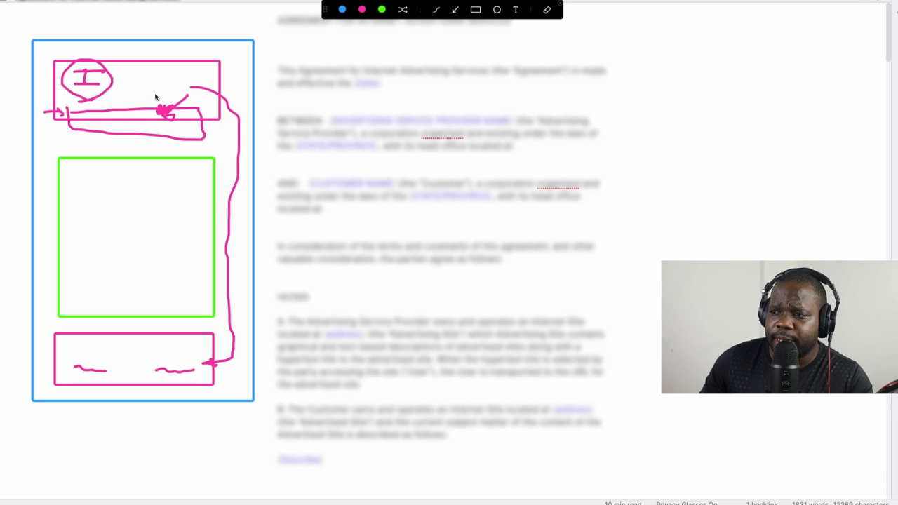
pyautogui.moveTo(191, 62)
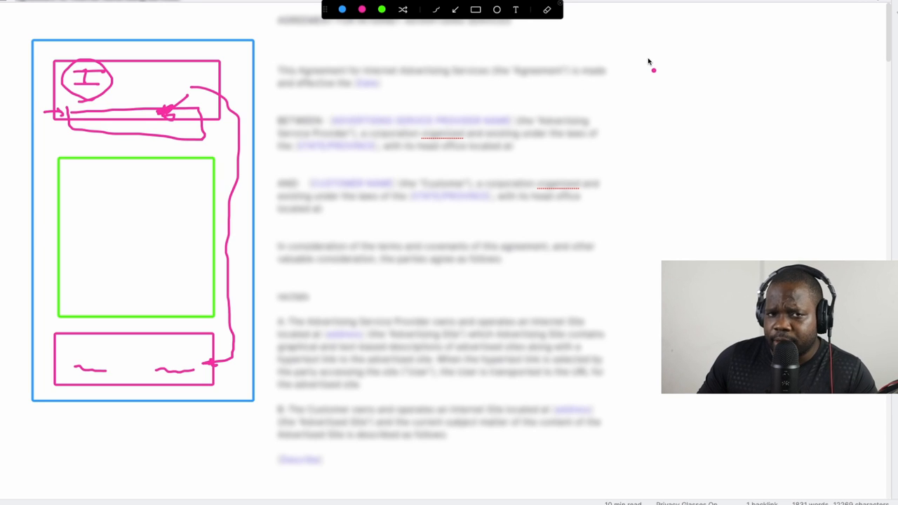
pyautogui.moveTo(634, 97)
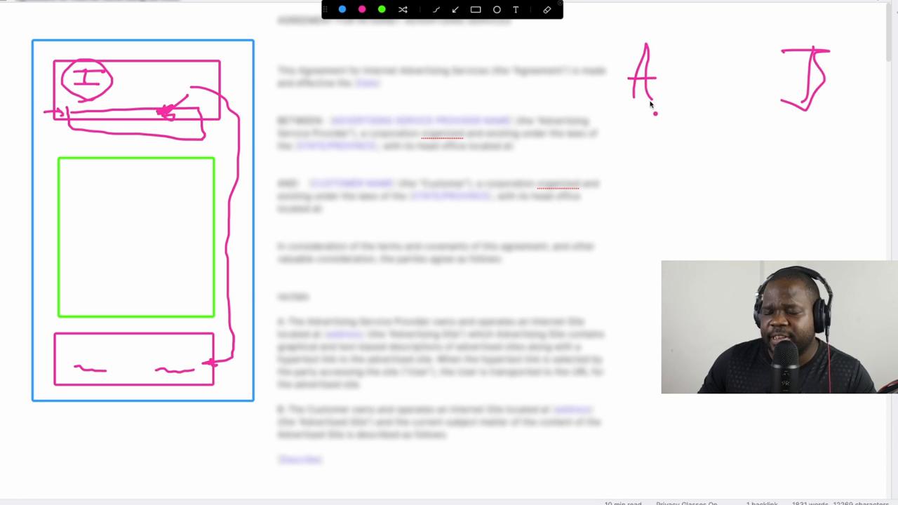
pyautogui.moveTo(786, 108)
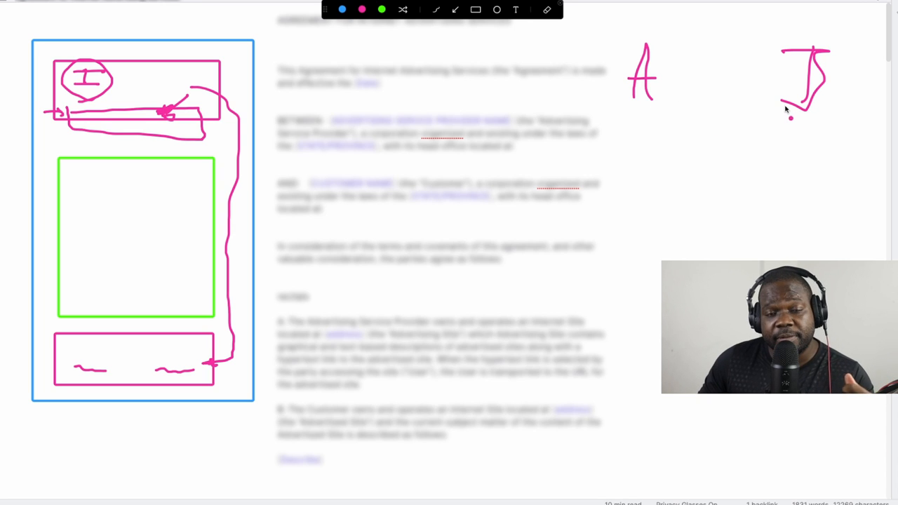
pyautogui.moveTo(771, 125)
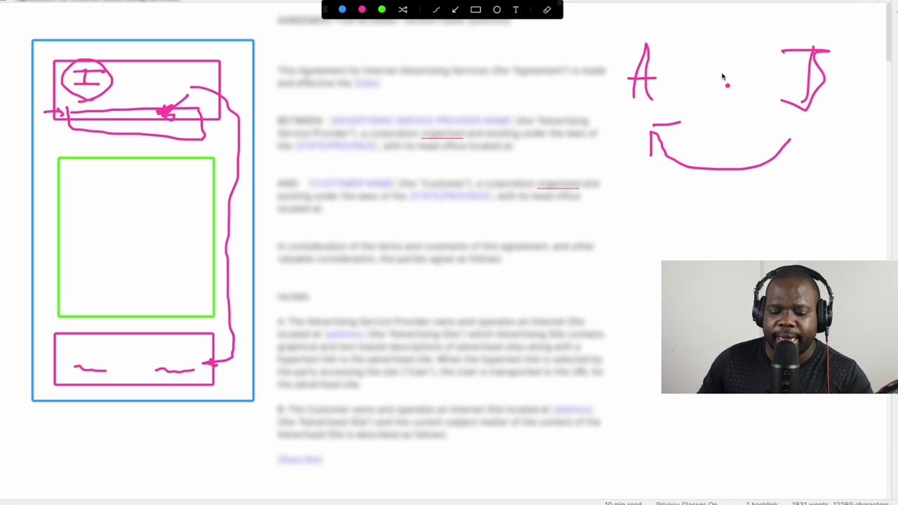
# Sketch a small contract page between parties A and B at the upper right
pyautogui.moveTo(709, 44); pyautogui.dragTo(755, 151)
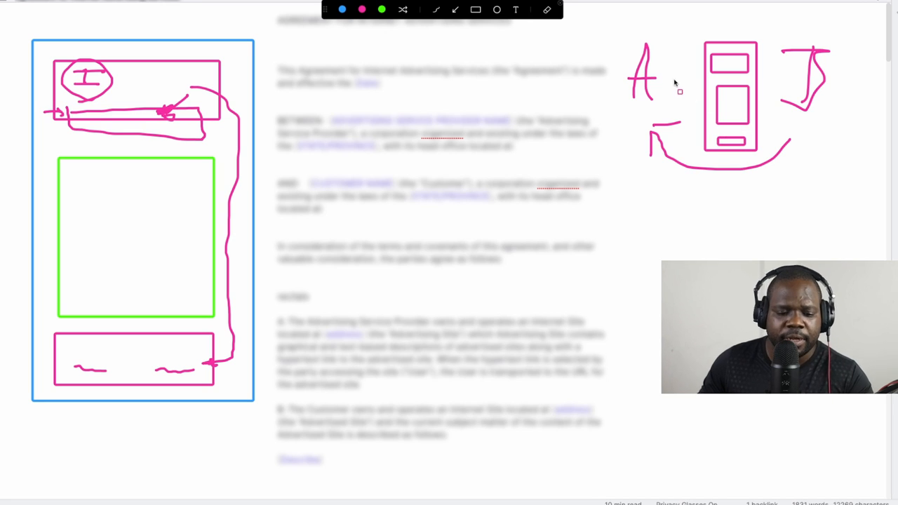
# Draw a long pink line from the contract sketch to the green box, then start an L-shaped stroke below
pyautogui.moveTo(722, 151); pyautogui.dragTo(365, 210)
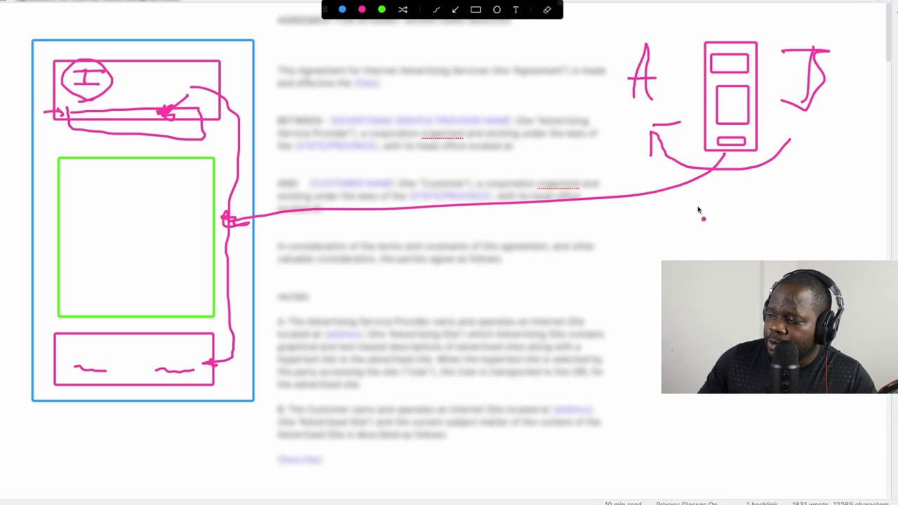
pyautogui.moveTo(695, 189); pyautogui.dragTo(800, 235)
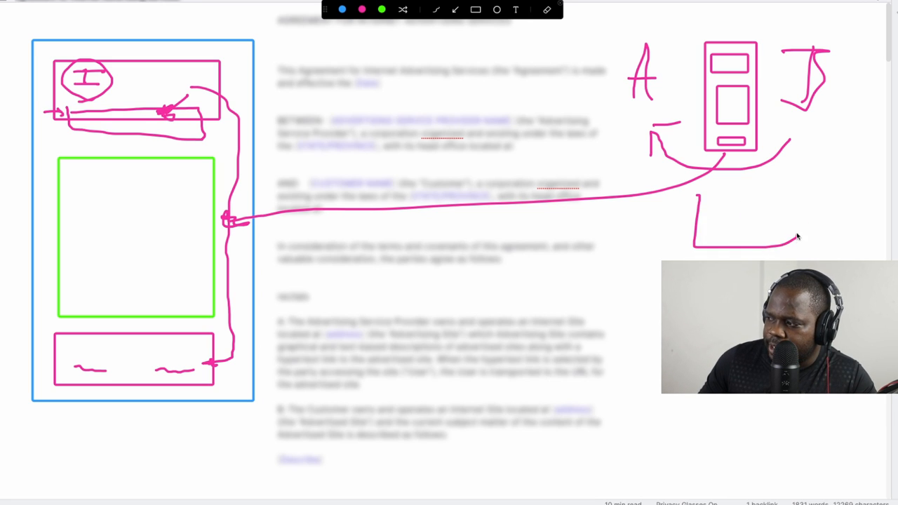